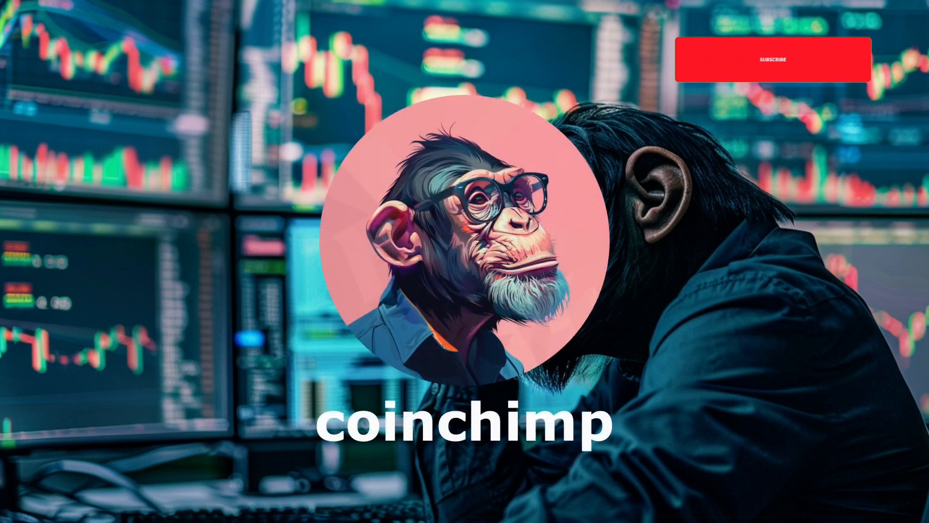
Show the coinchimp profile's Repositories list with the four kaspool repositories
click(769, 59)
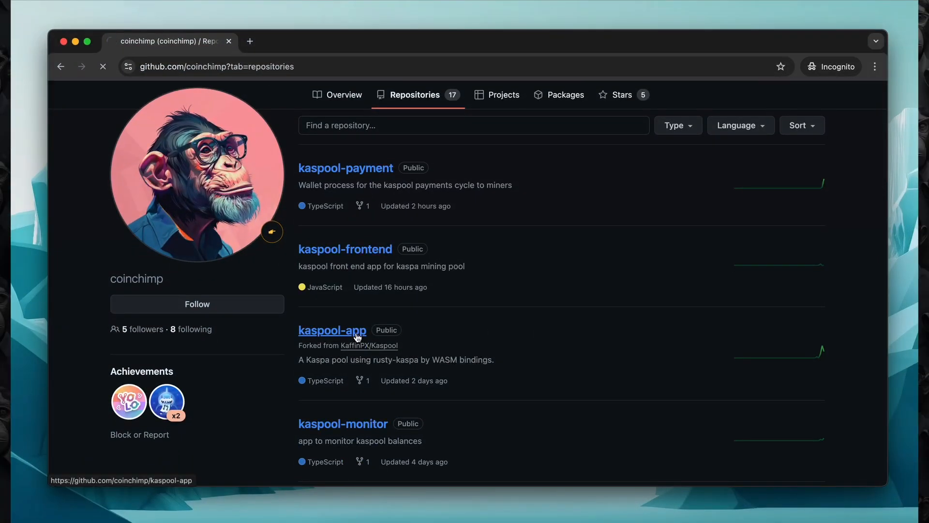
Go into kaspool-app and reach the upstream author KaffinPX's repositories, including Kaspool
click(332, 330)
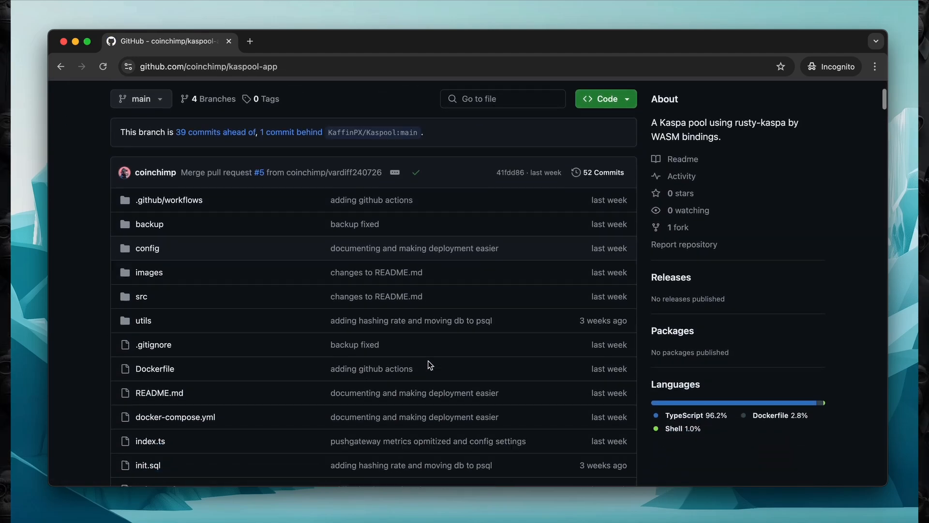
scroll(down, 3)
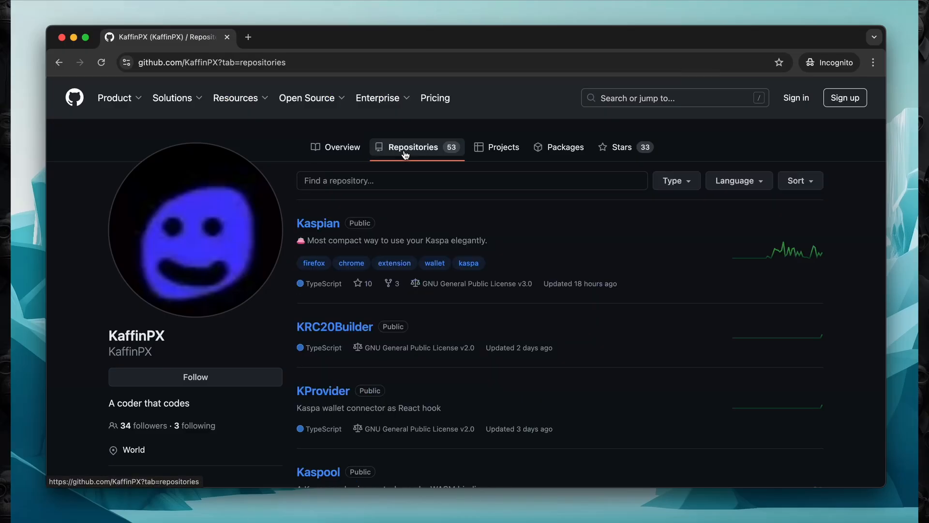
Return to coinchimp's repository list, where kaspool-app is marked as forked from Kaspool
scroll(down, 3)
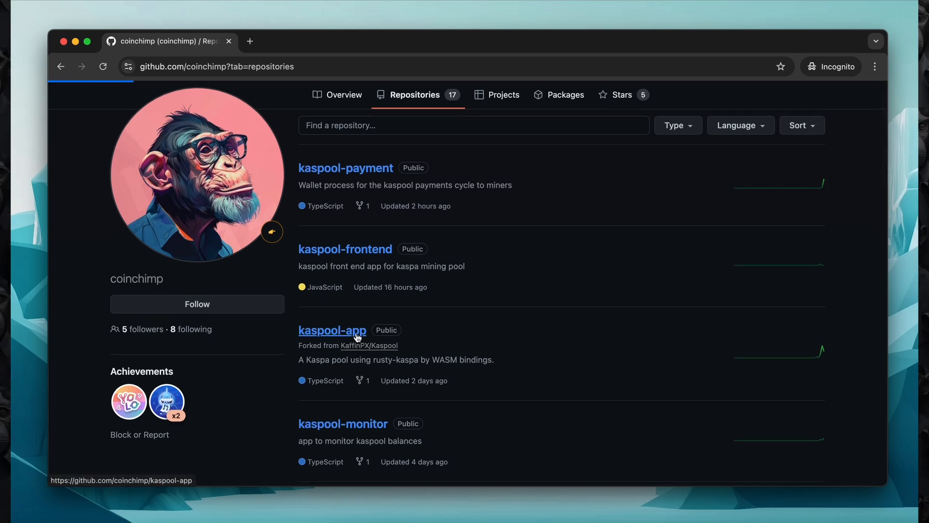
Reopen kaspool-app and scroll its README to the Download Kaspa WASM and Docker Compose sections
click(332, 330)
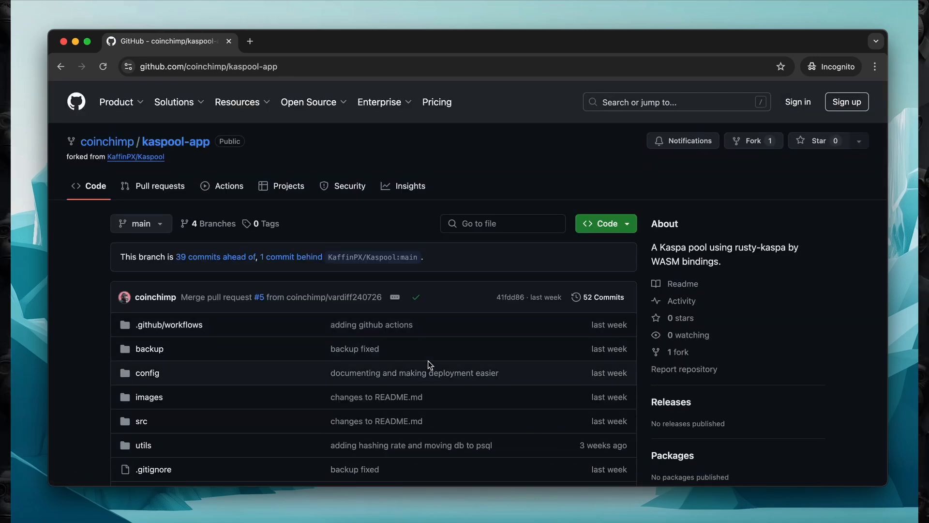
scroll(down, 3)
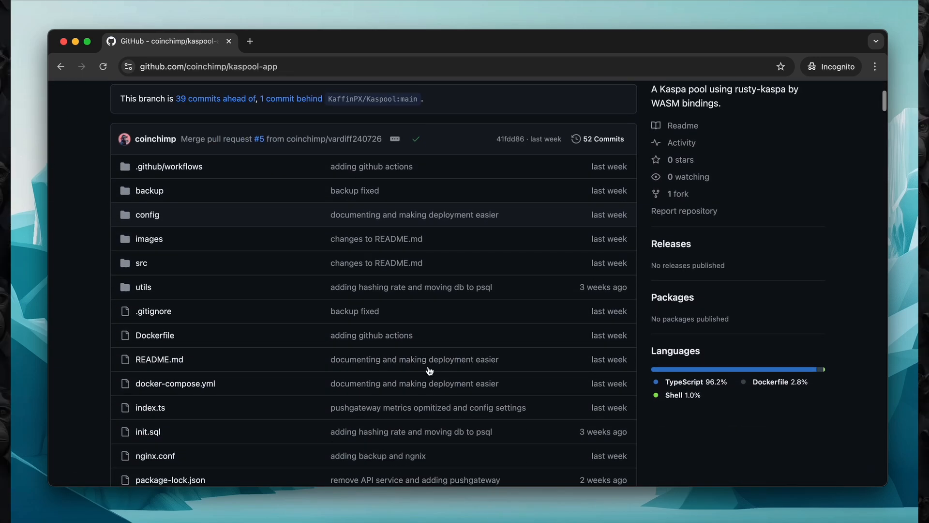
scroll(down, 3)
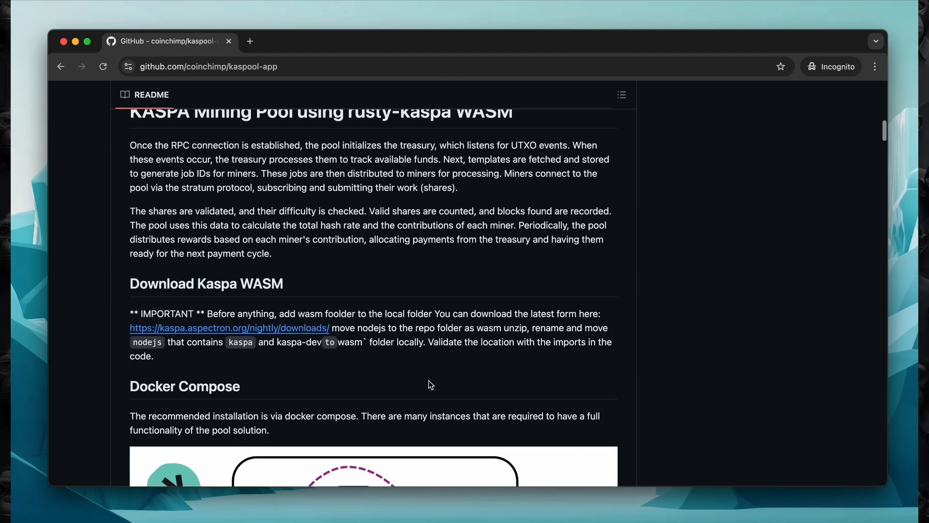
scroll(down, 3)
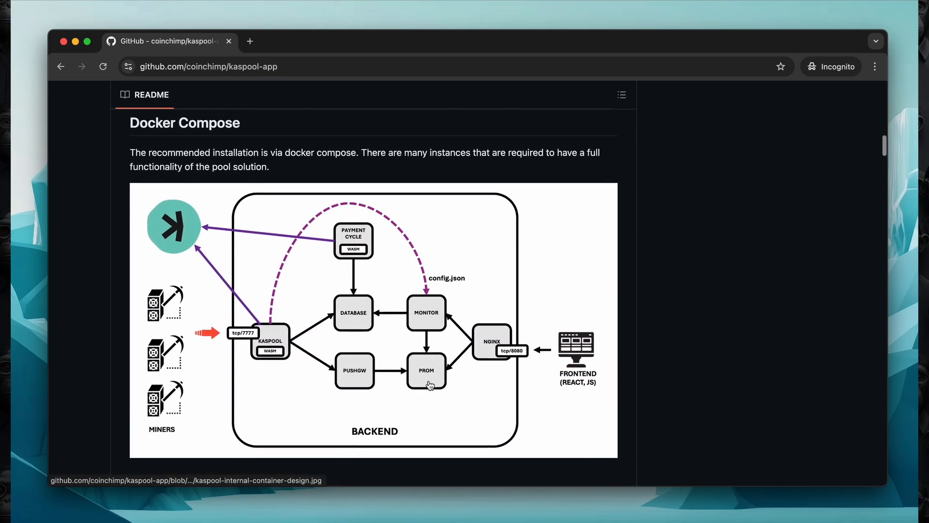
scroll(down, 3)
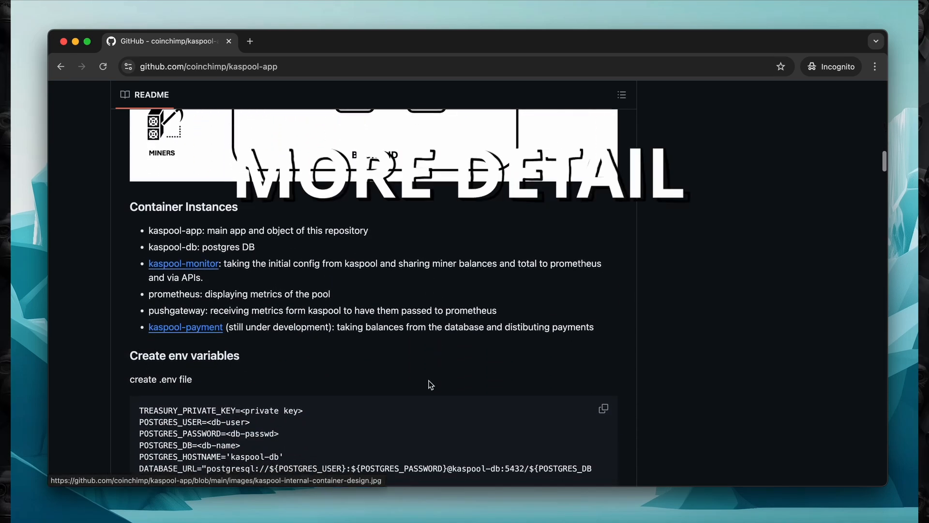
scroll(down, 3)
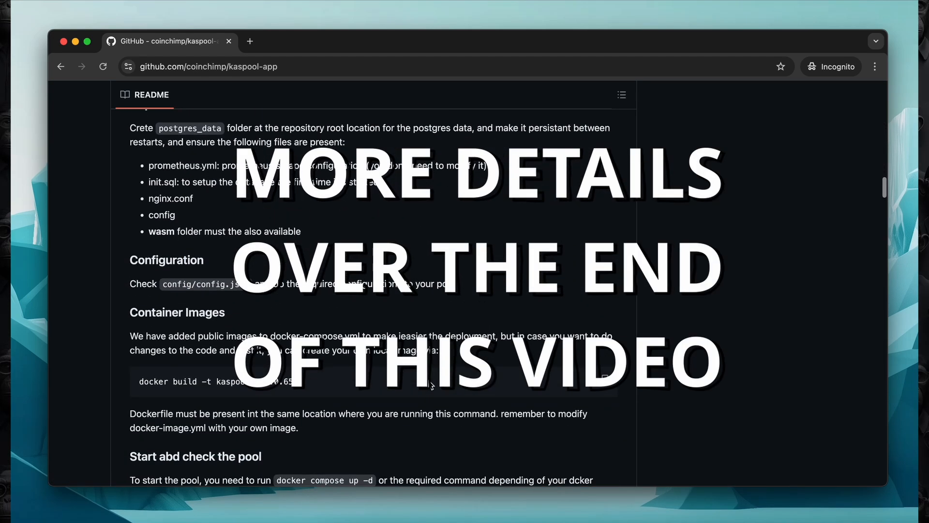
scroll(down, 3)
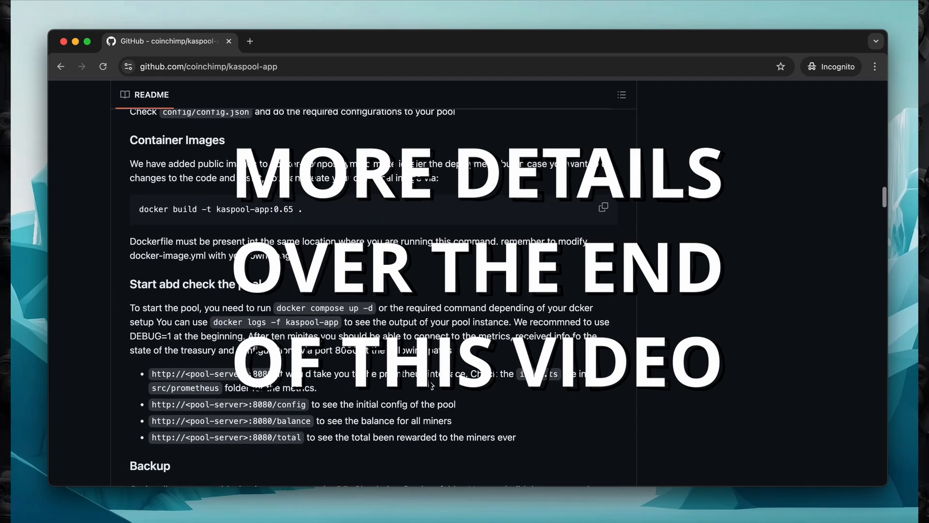
scroll(down, 3)
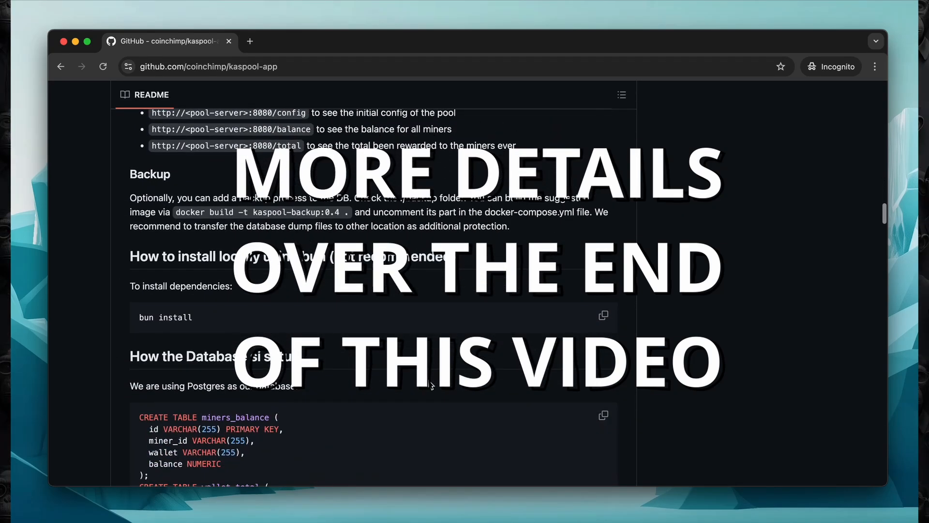